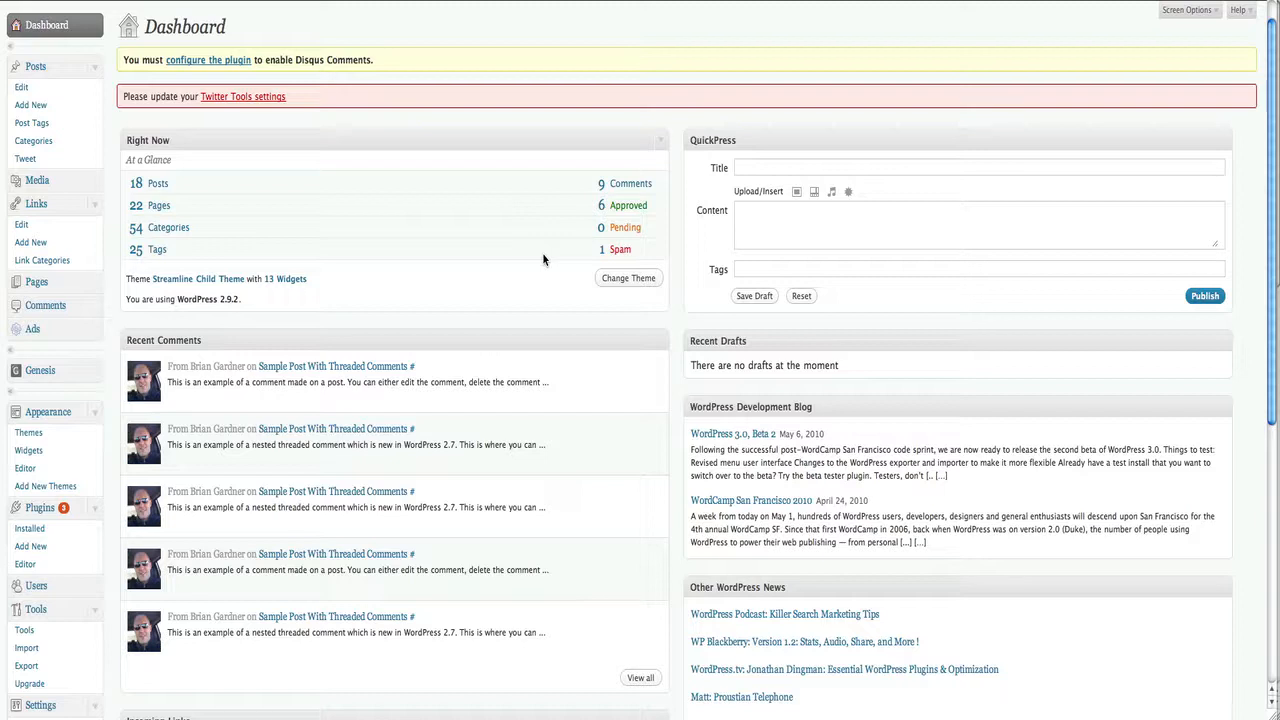
mouse_move(344, 336)
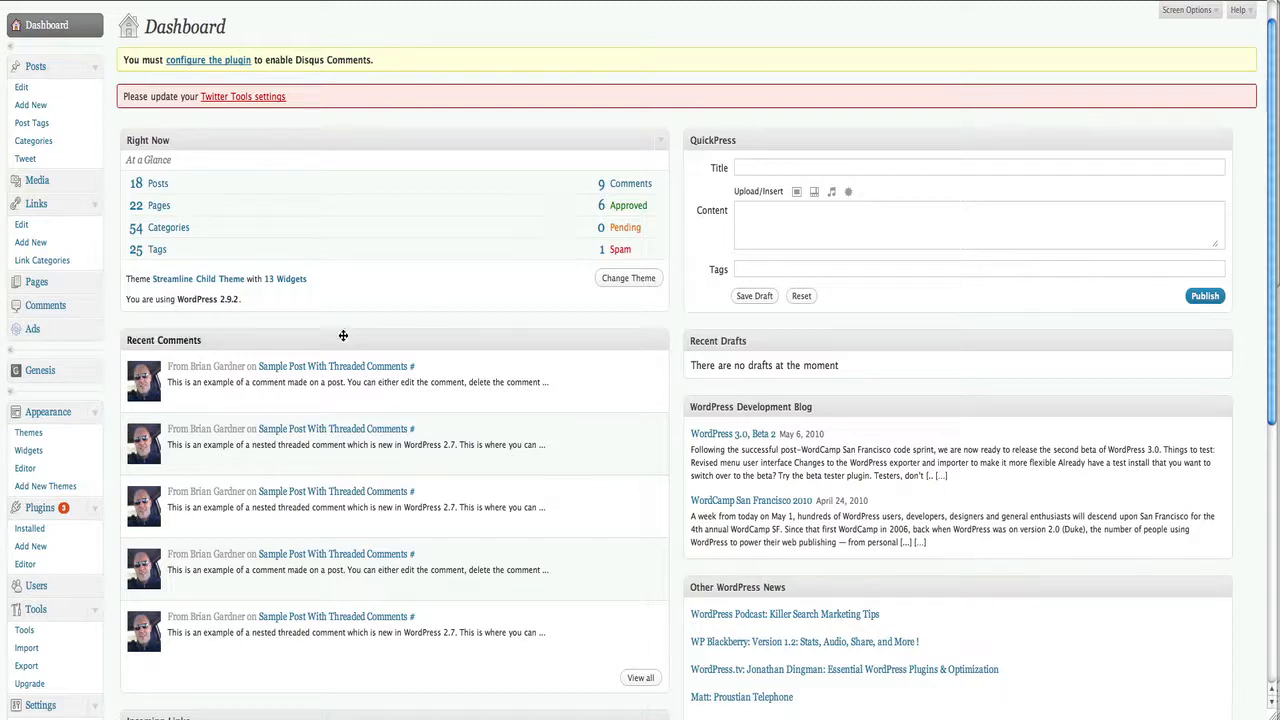
- In Tools > Export, keep Restrict Author set to All Authors
scroll(down, 3)
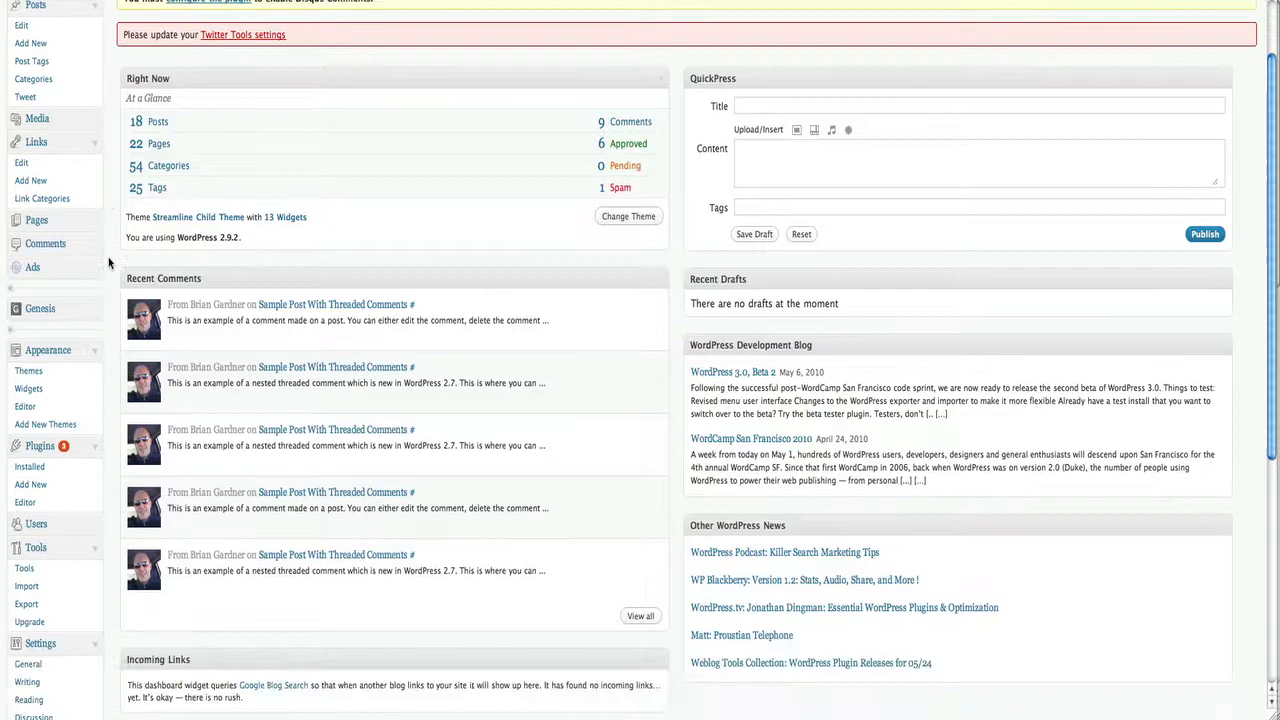
scroll(down, 3)
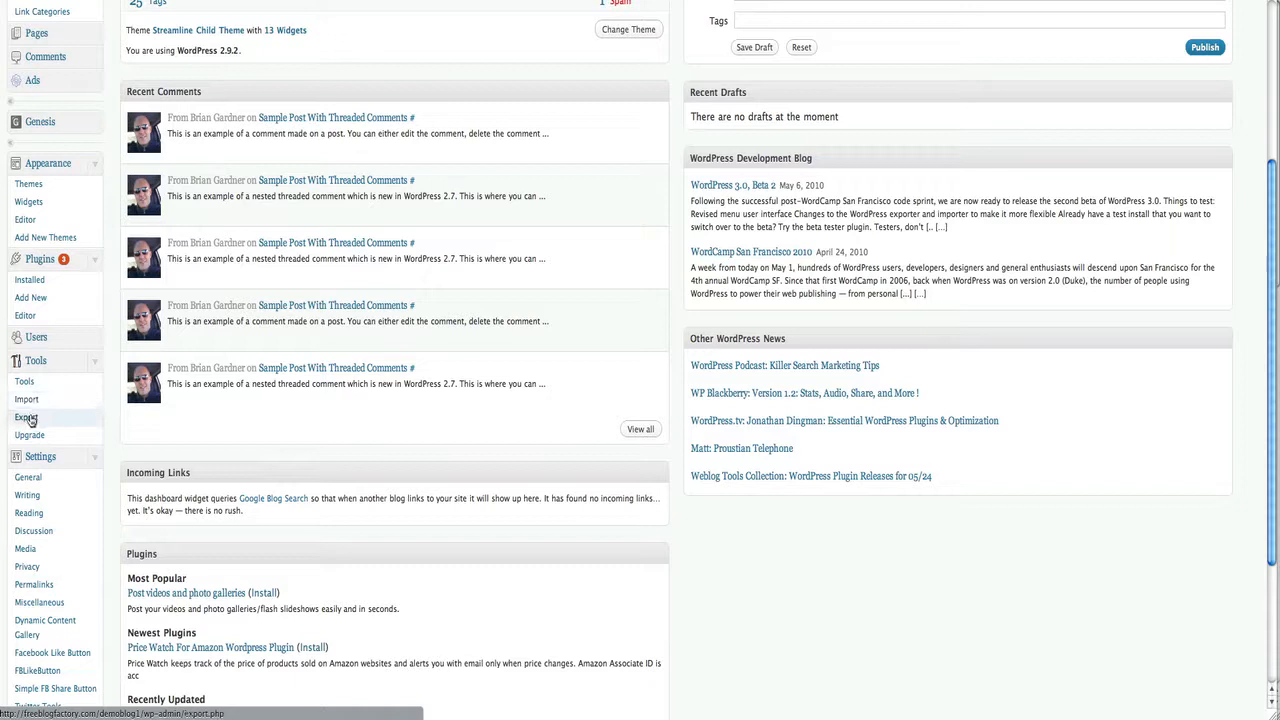
click(28, 418)
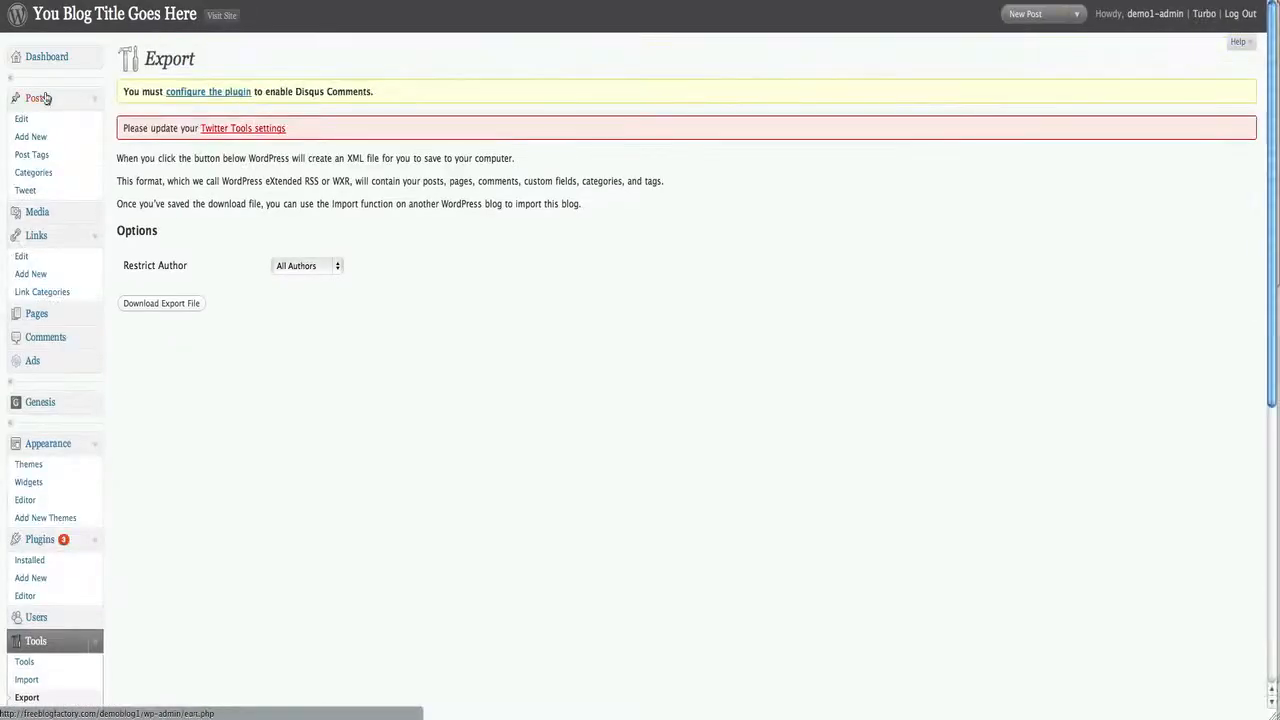
scroll(down, 3)
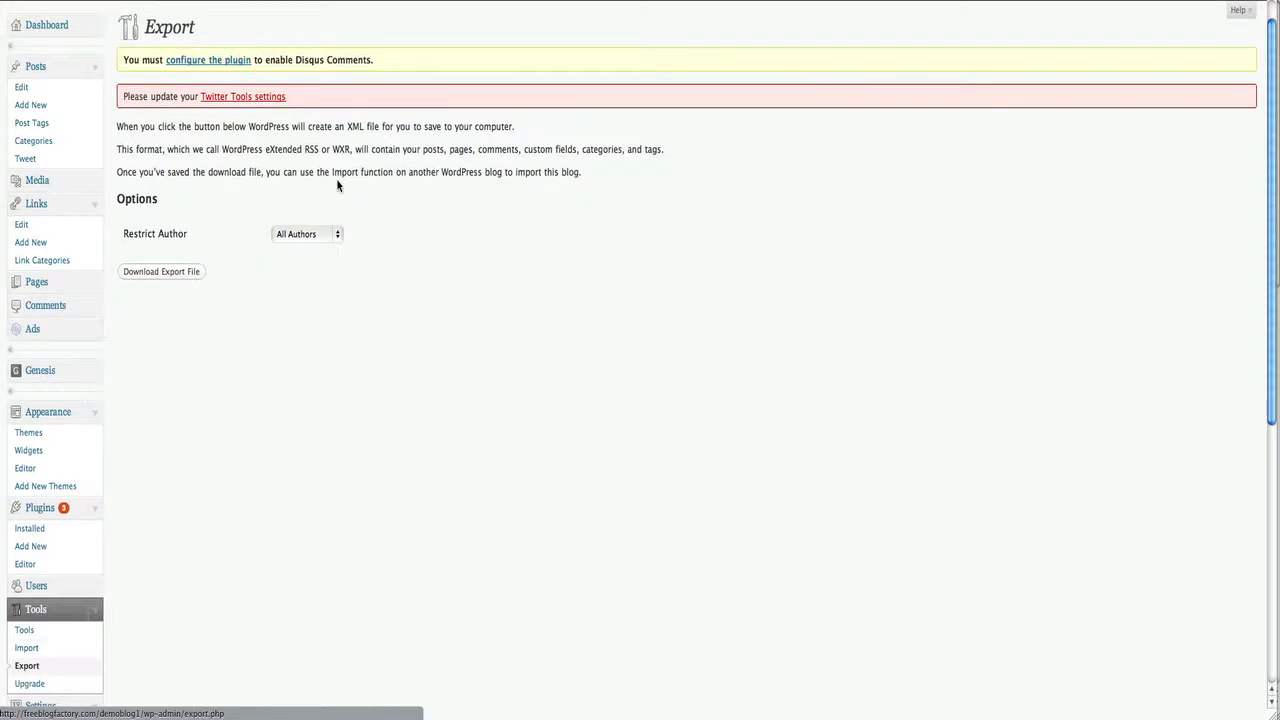
click(308, 232)
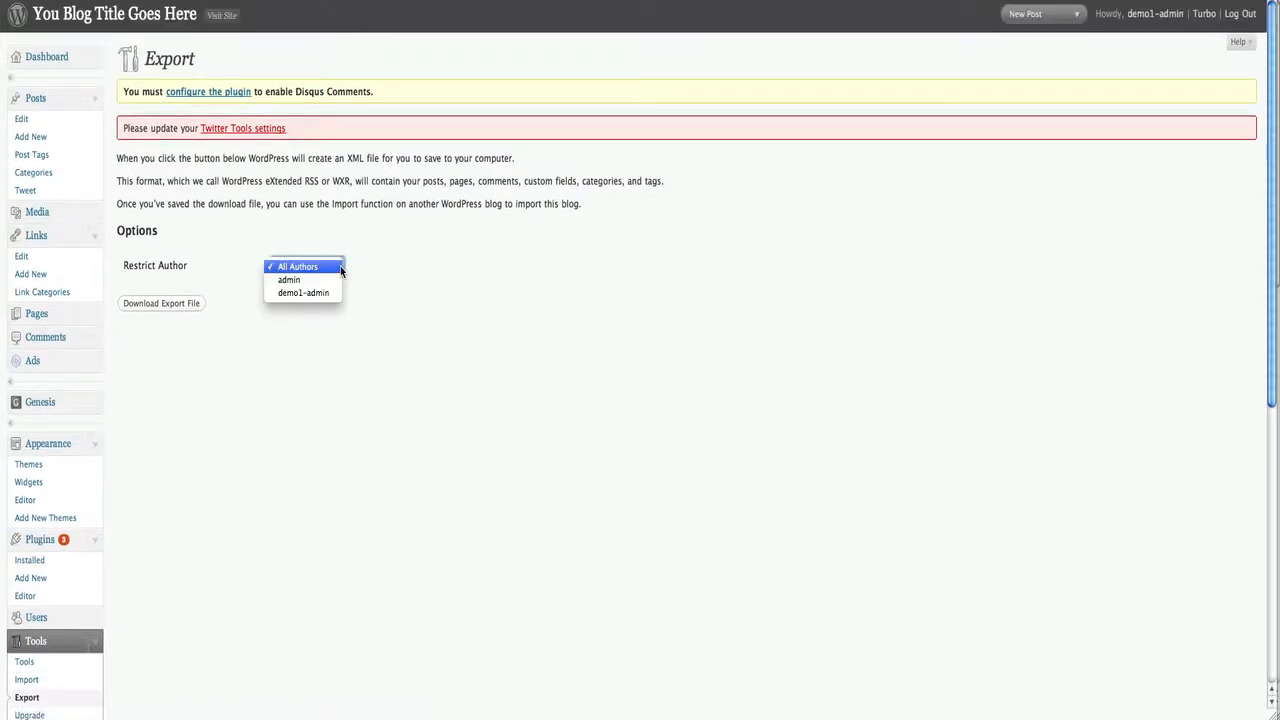
click(296, 266)
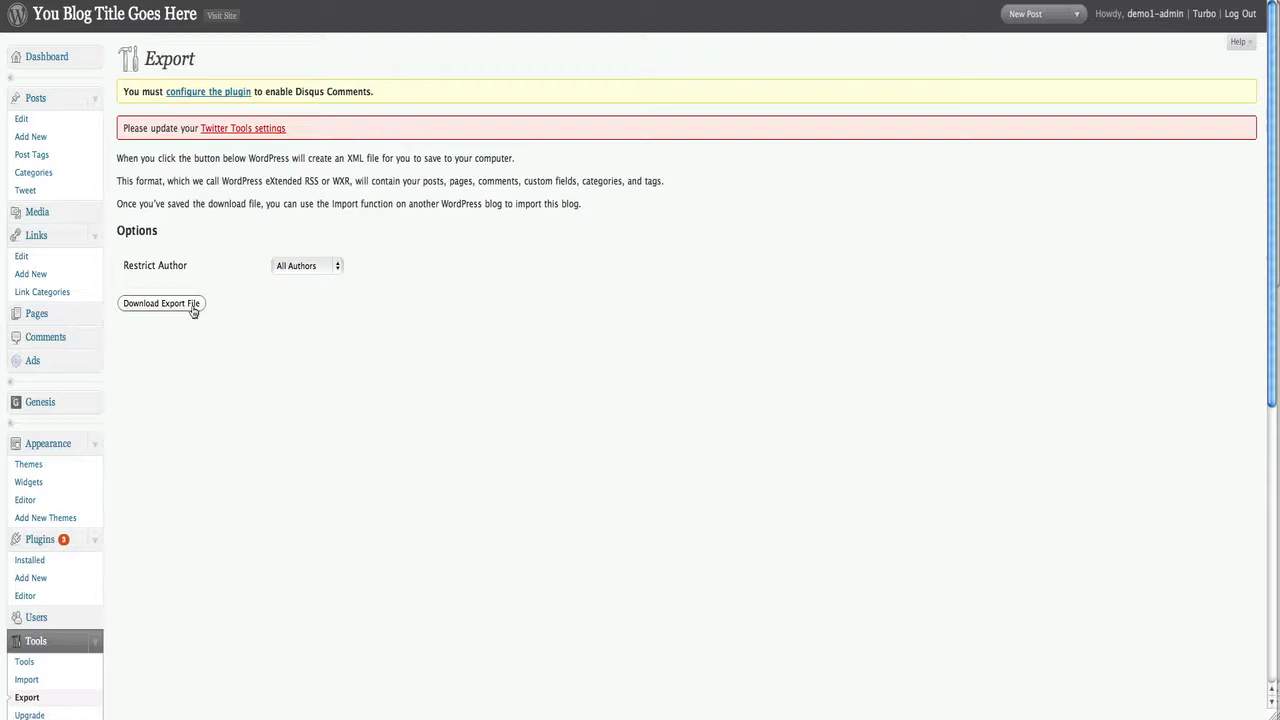
- Download the export as wordpress.2010-05-26.xml and reveal it in Finder
click(160, 304)
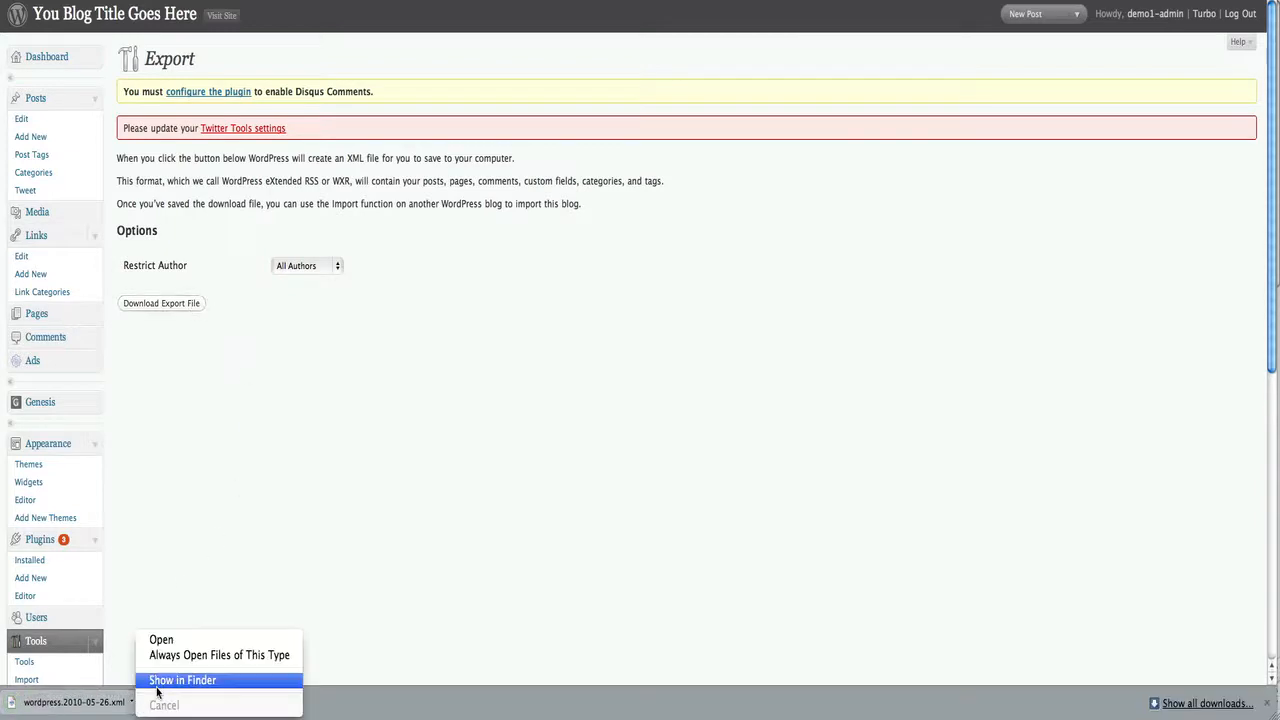
click(182, 680)
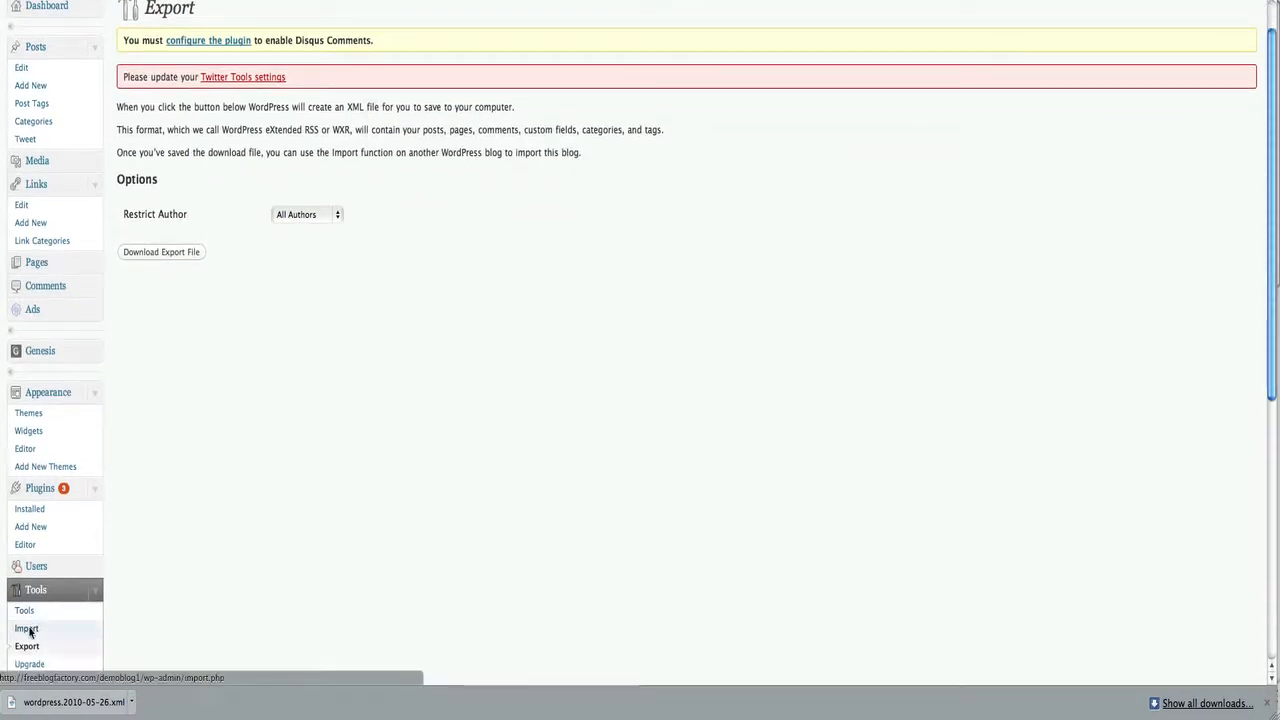
- In Tools > Import, choose the WordPress importer with wordpress.2010-05-26.xml and start the upload
click(26, 628)
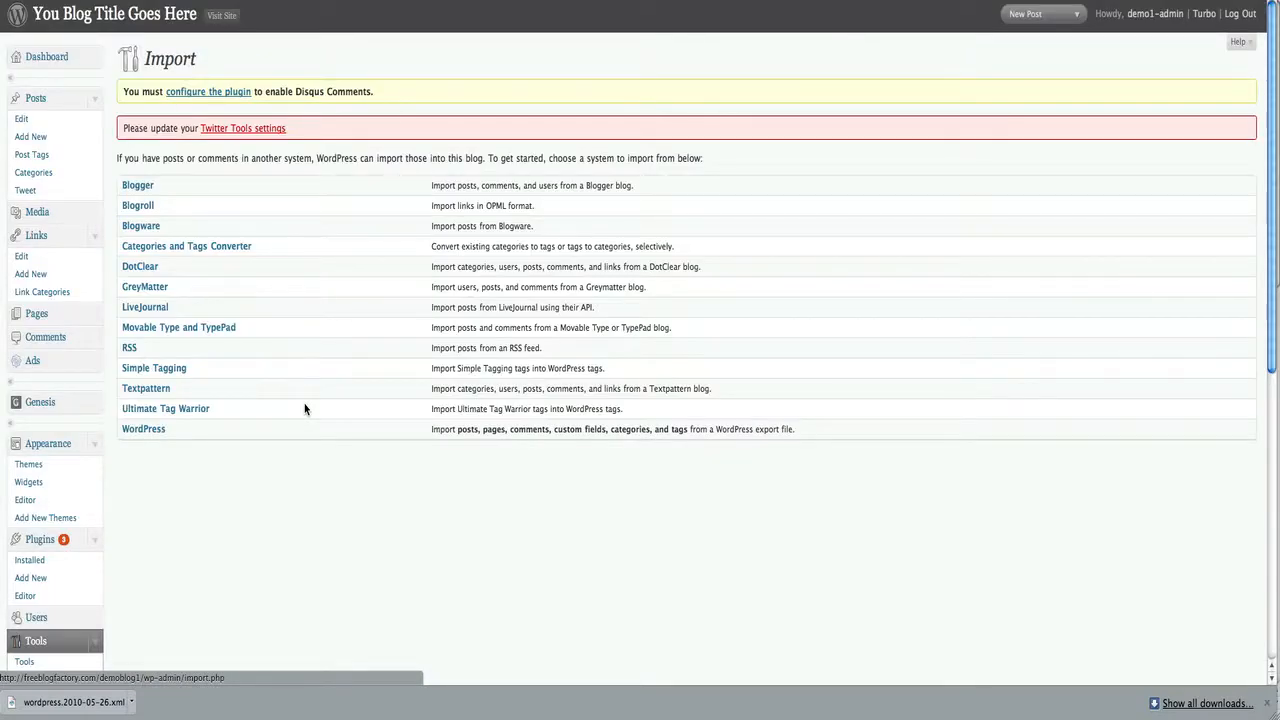
mouse_move(148, 196)
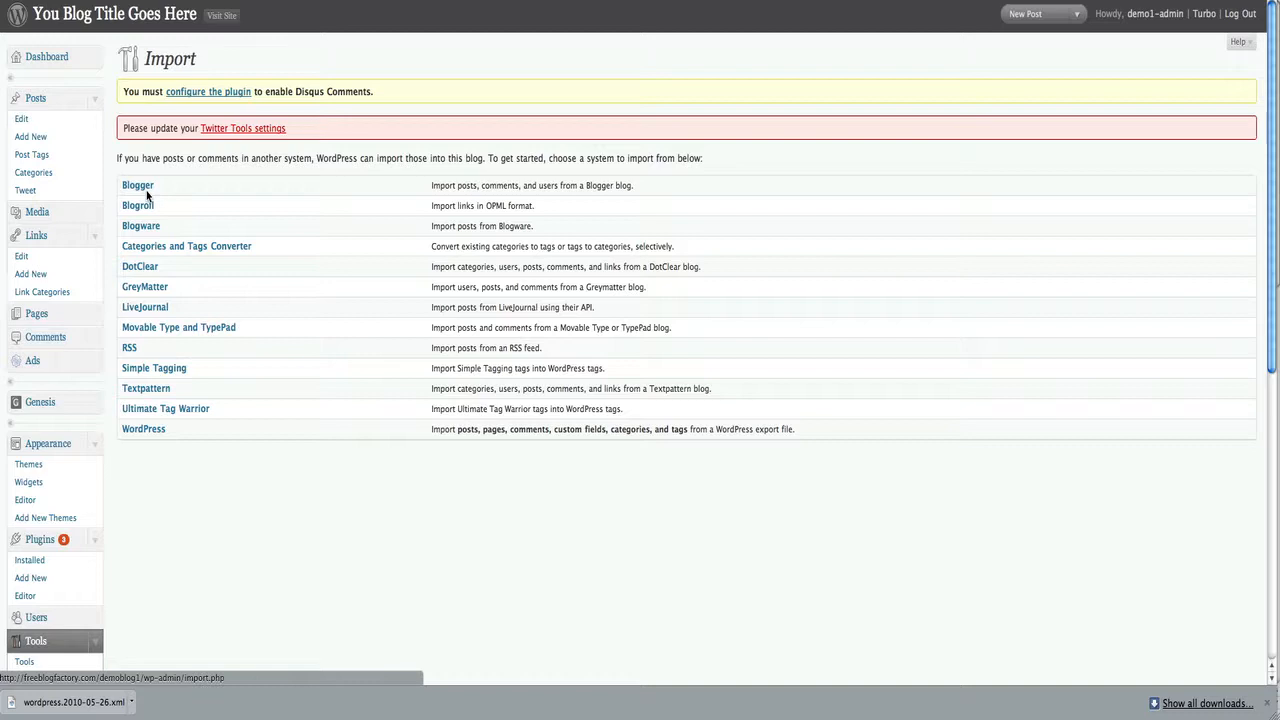
mouse_move(152, 304)
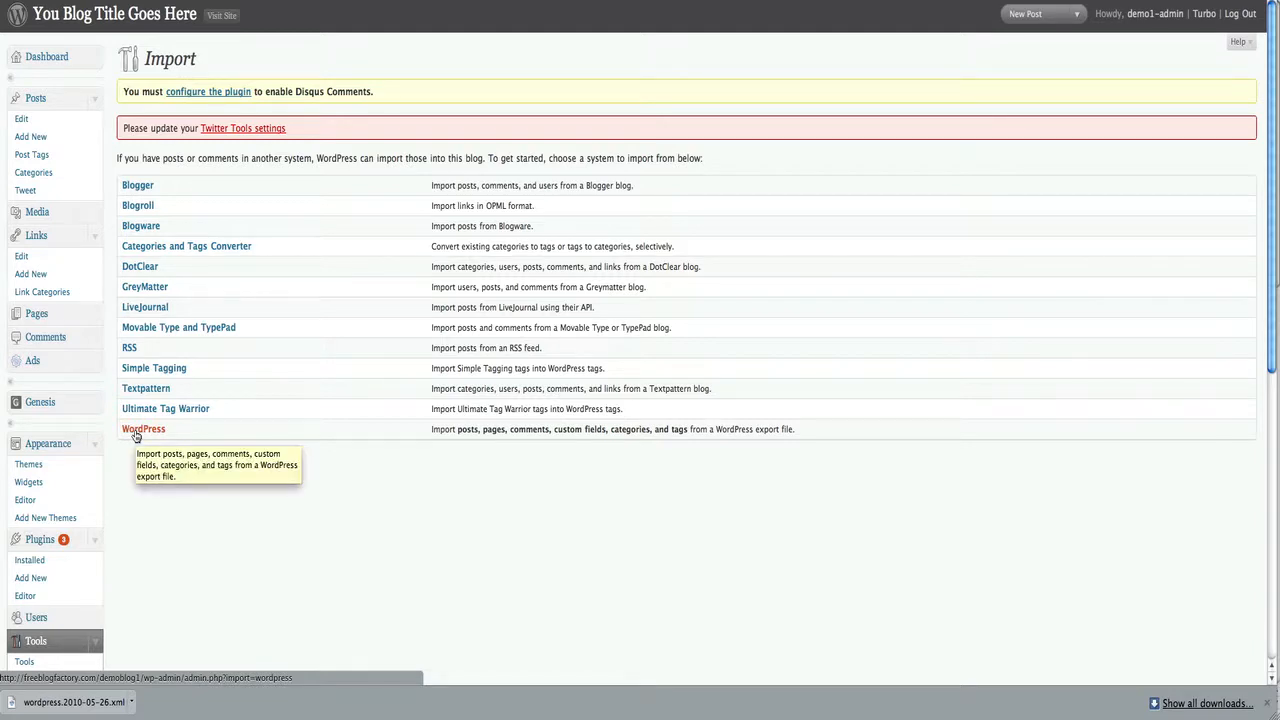
click(144, 428)
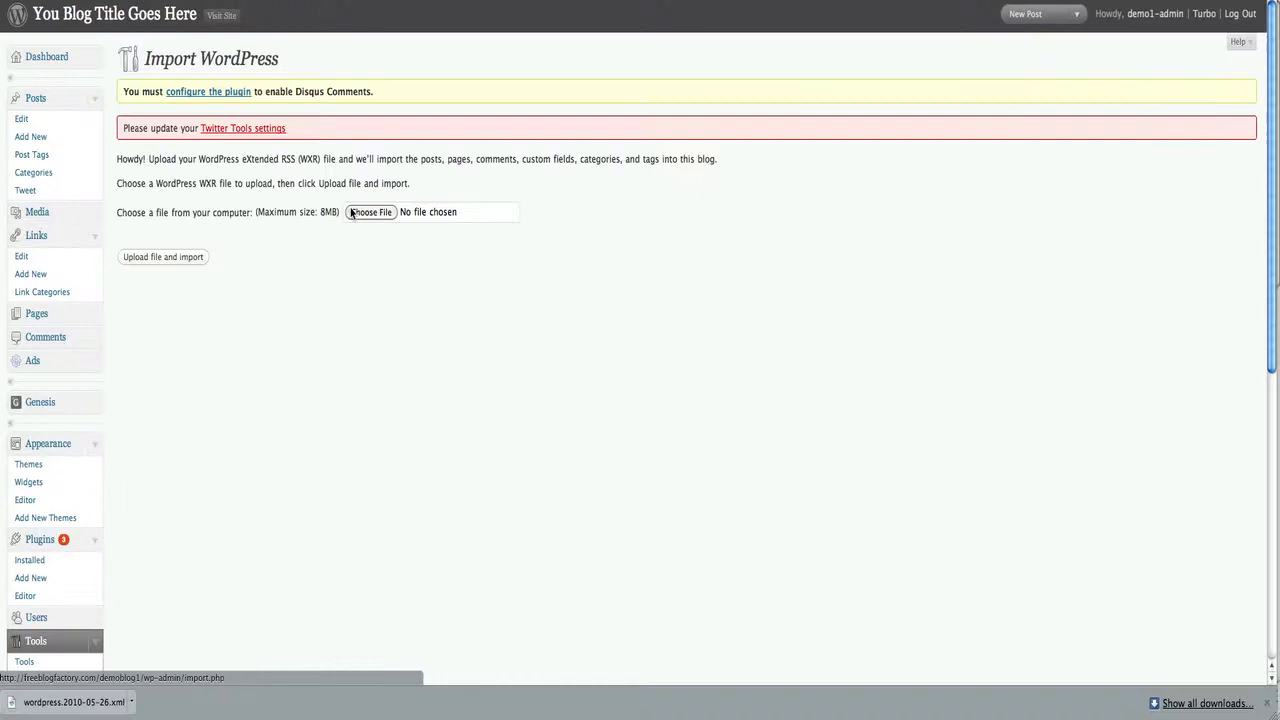
click(370, 212)
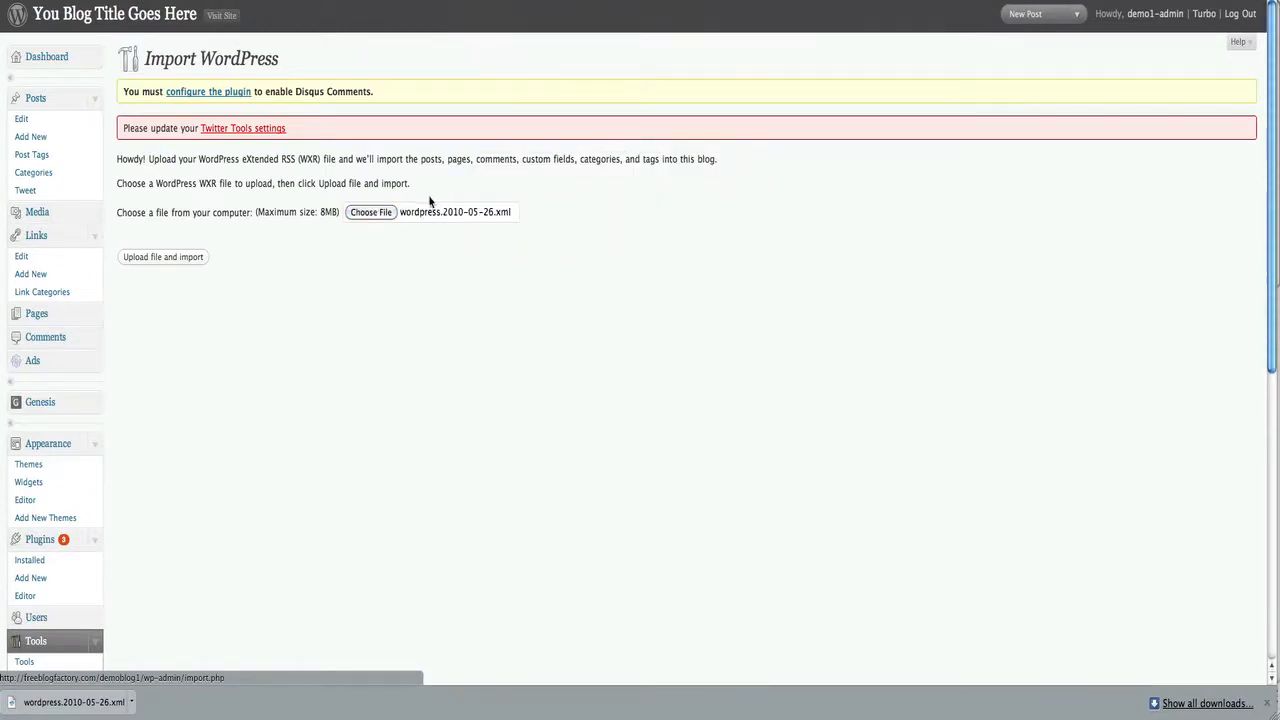
click(164, 256)
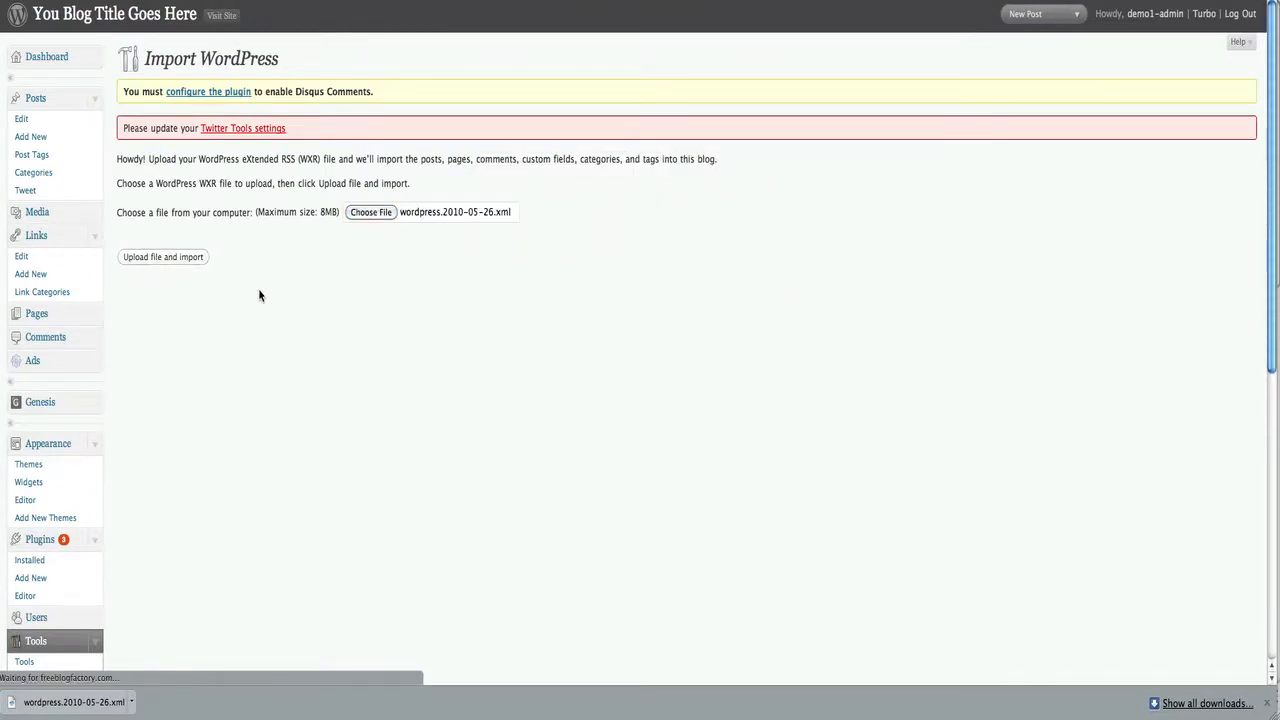
- Map demo1-admin and admin to the existing admin user and enable downloading file attachments
click(164, 256)
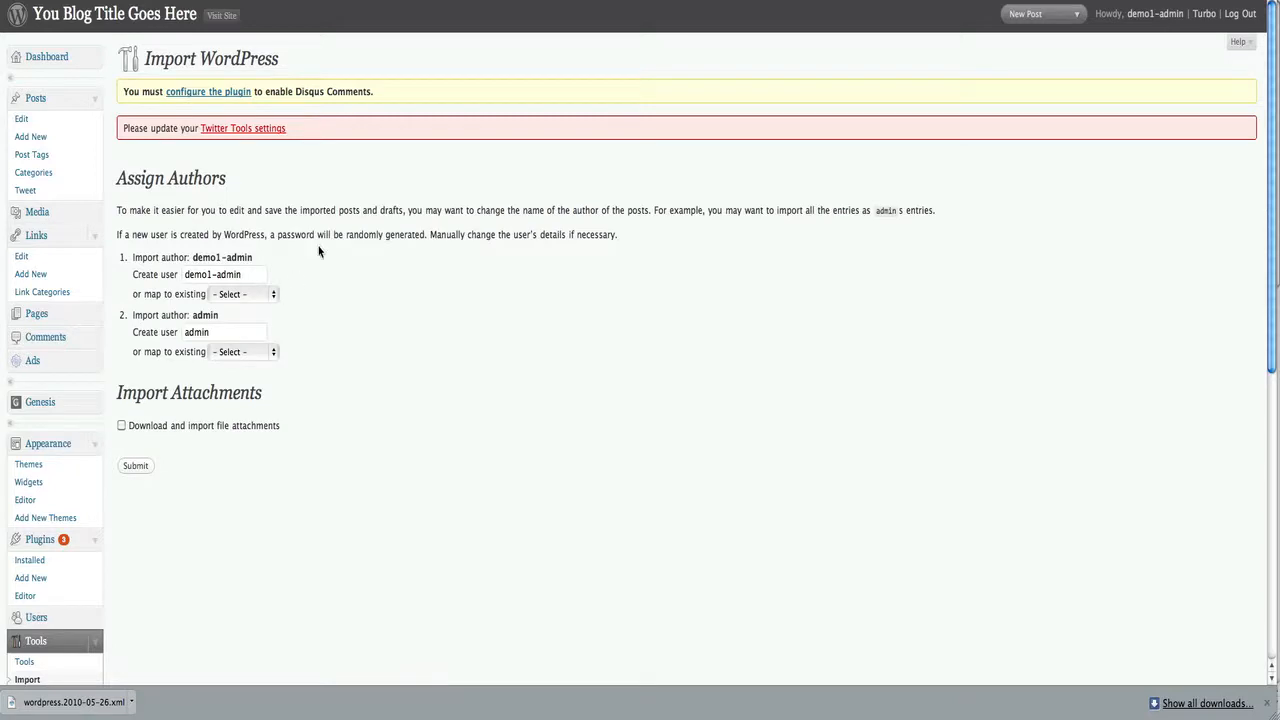
scroll(down, 3)
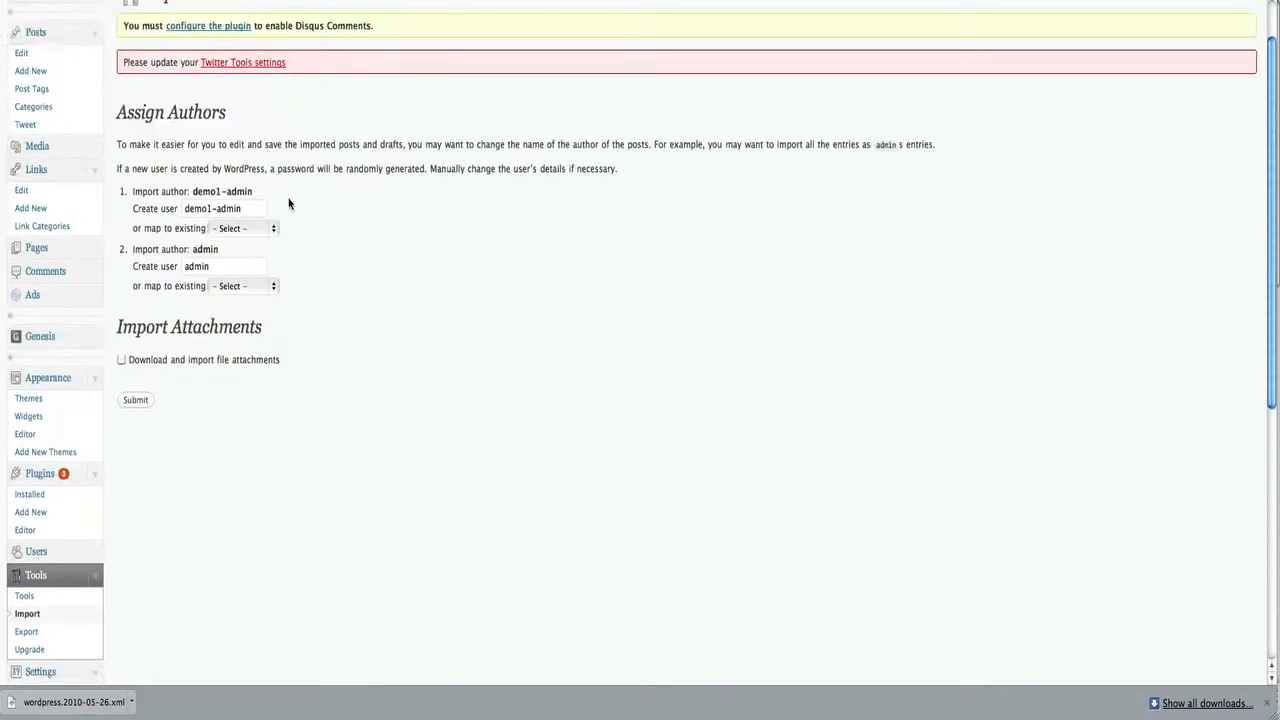
click(240, 228)
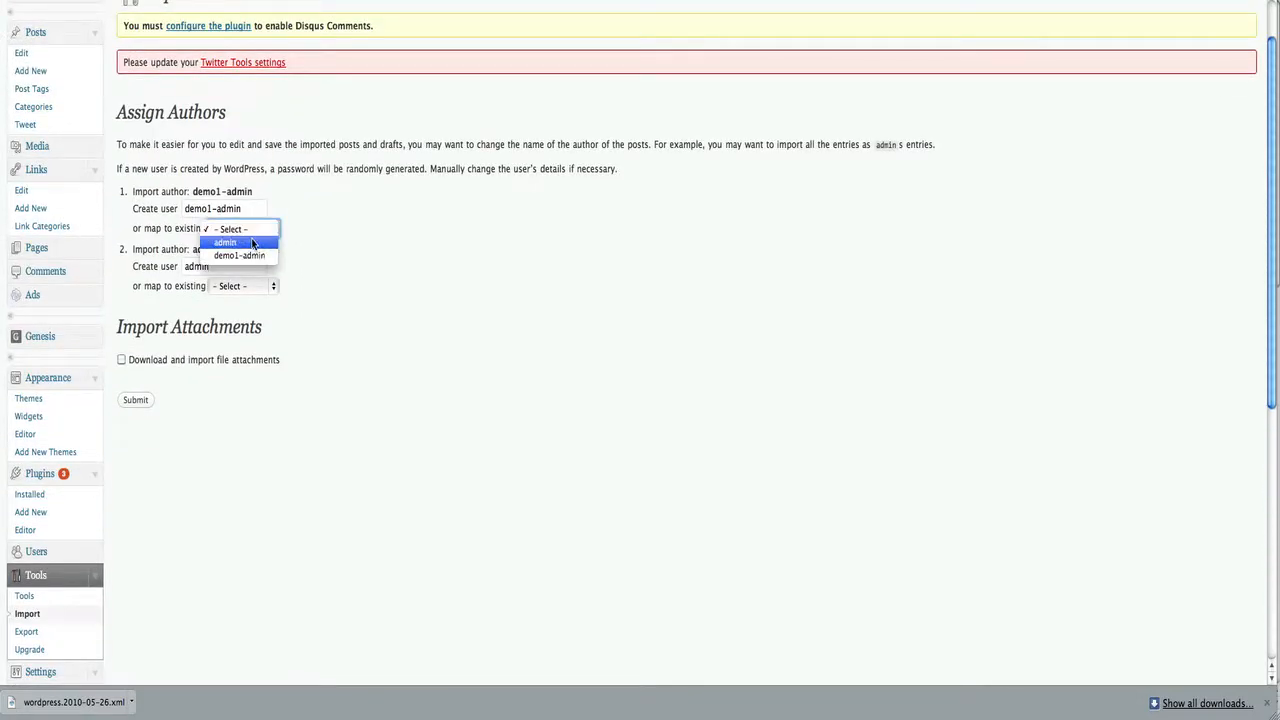
click(224, 244)
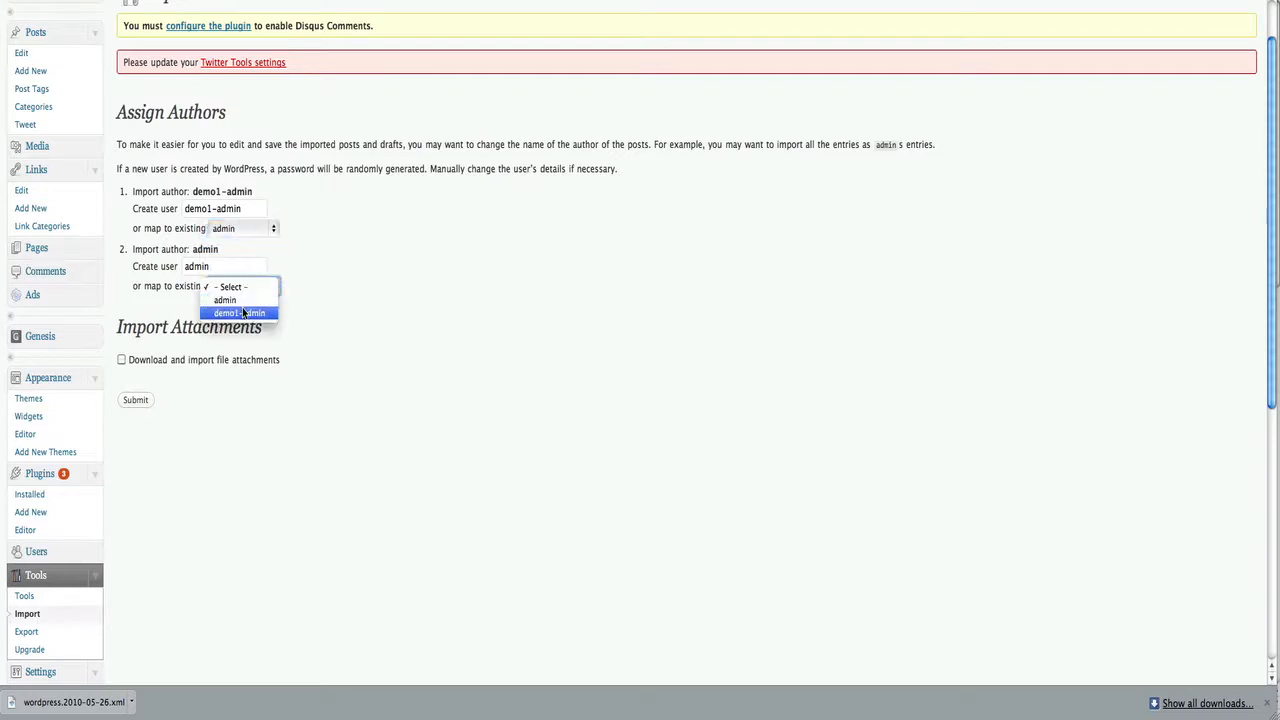
click(224, 300)
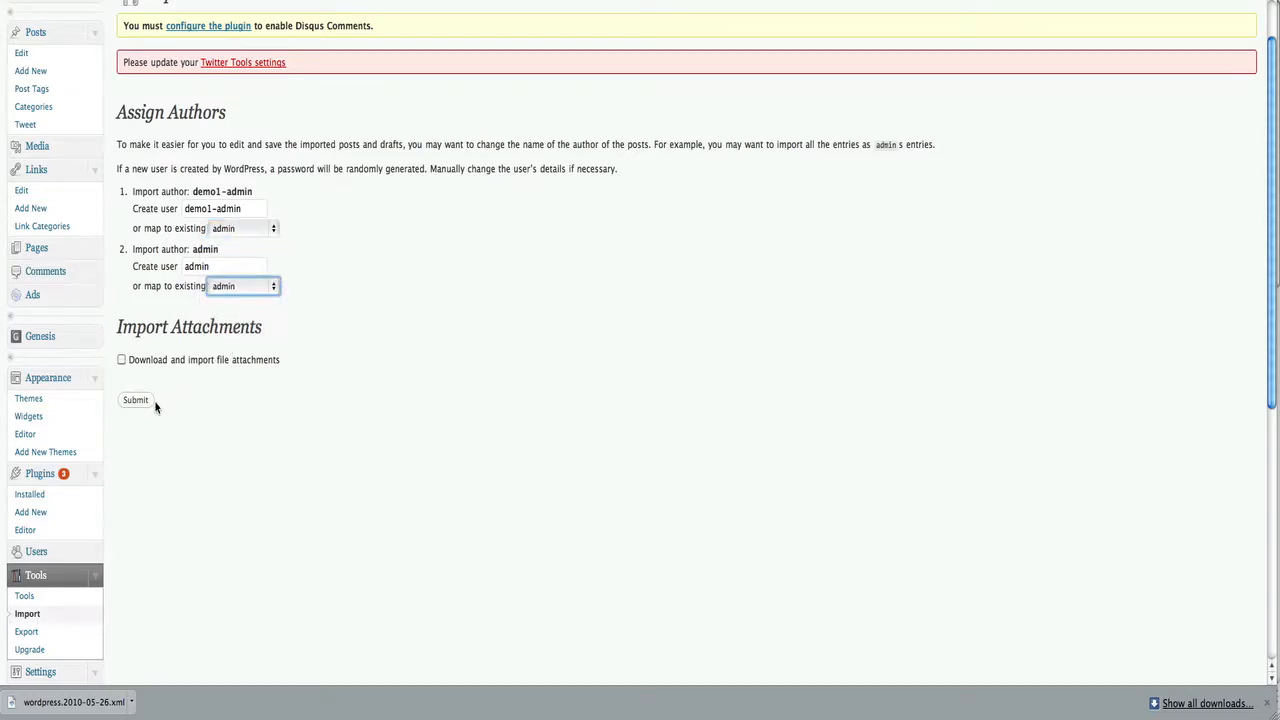
click(120, 360)
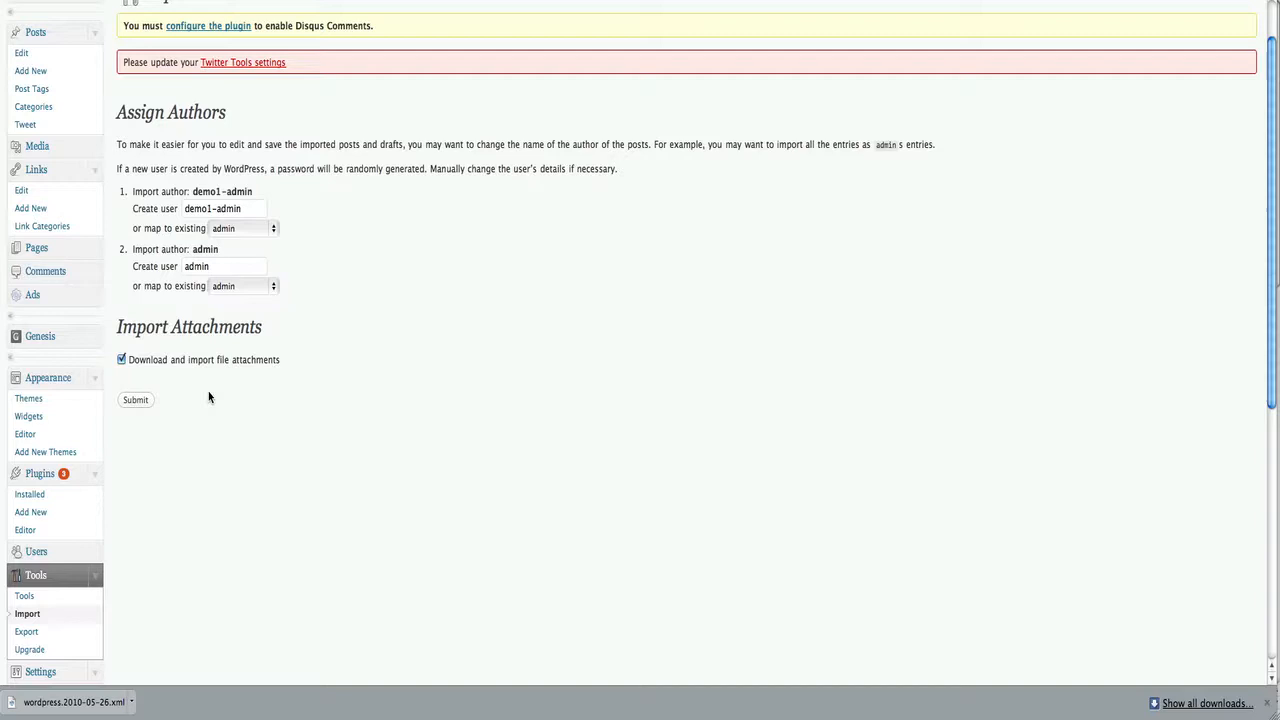
mouse_move(252, 292)
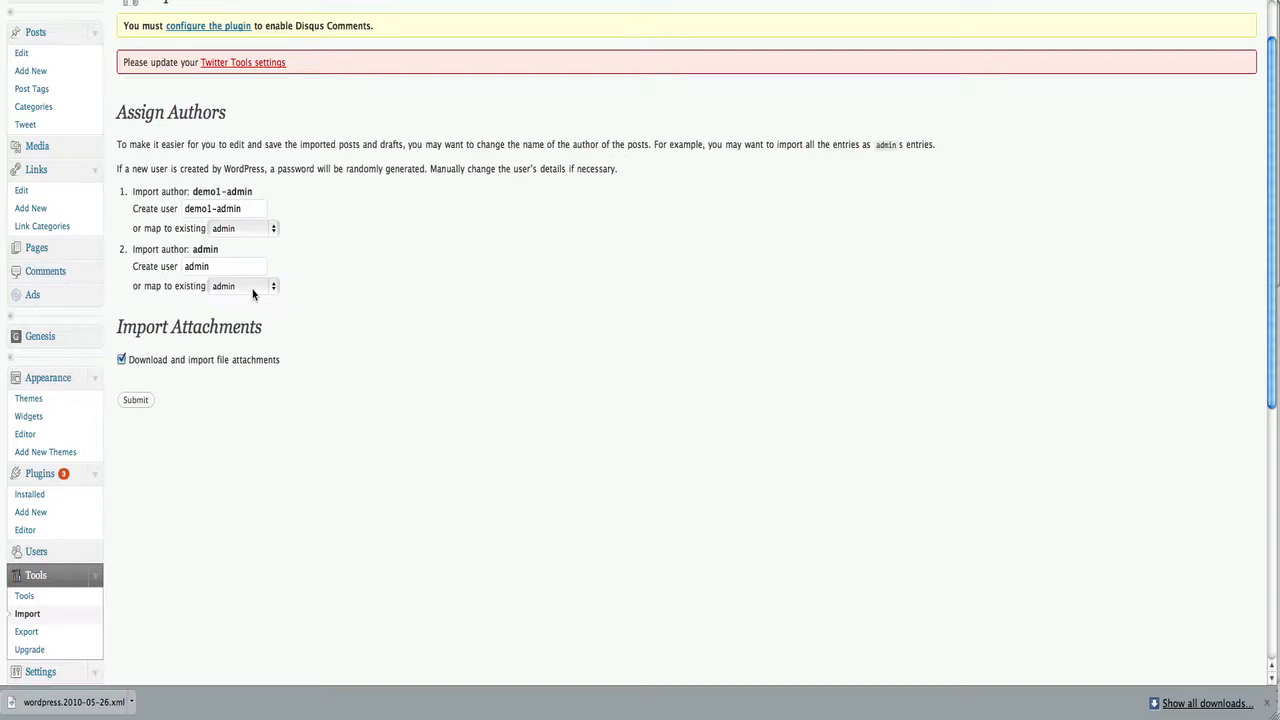
click(240, 228)
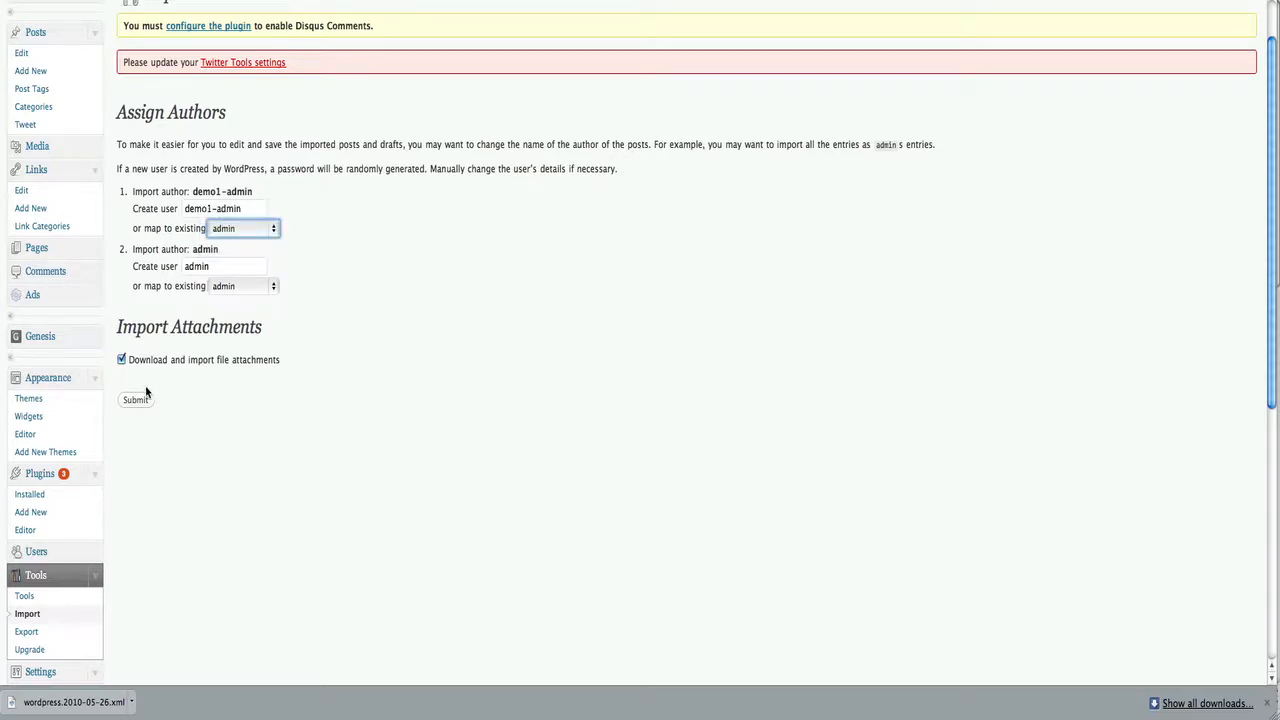